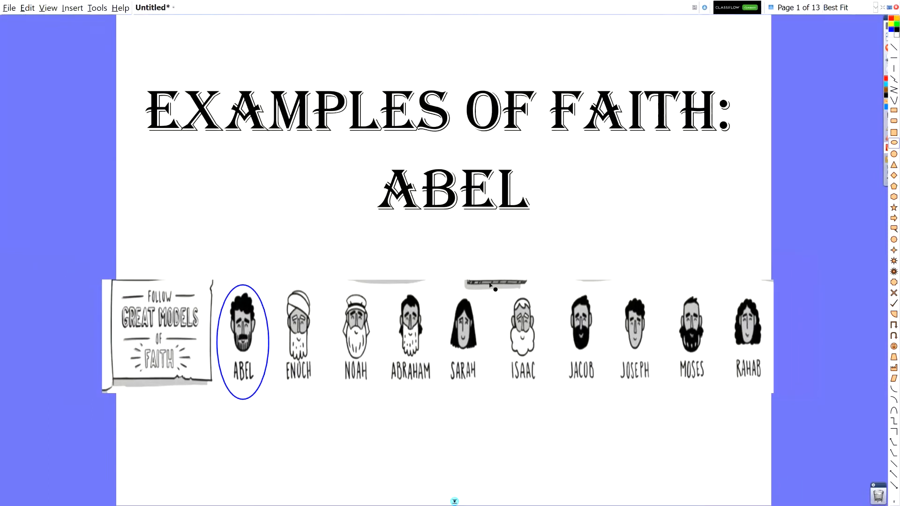
pyautogui.moveTo(659, 443)
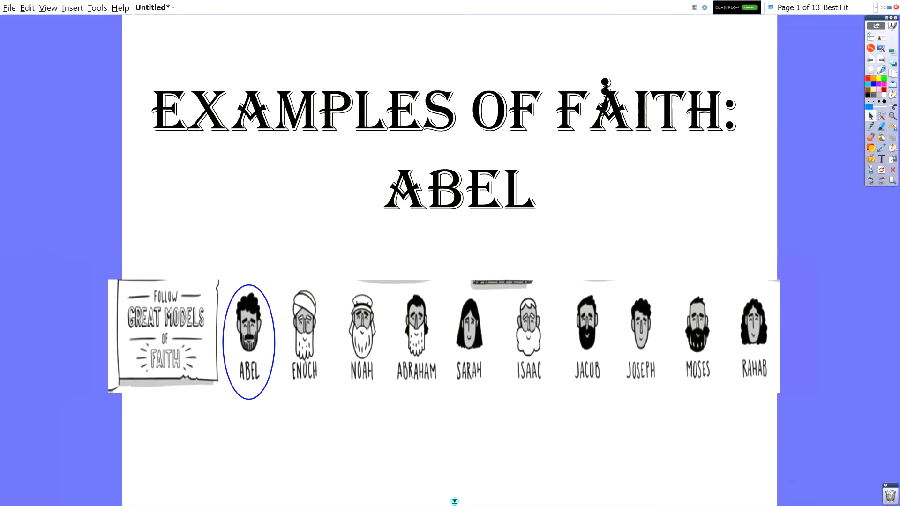
pyautogui.moveTo(606, 83)
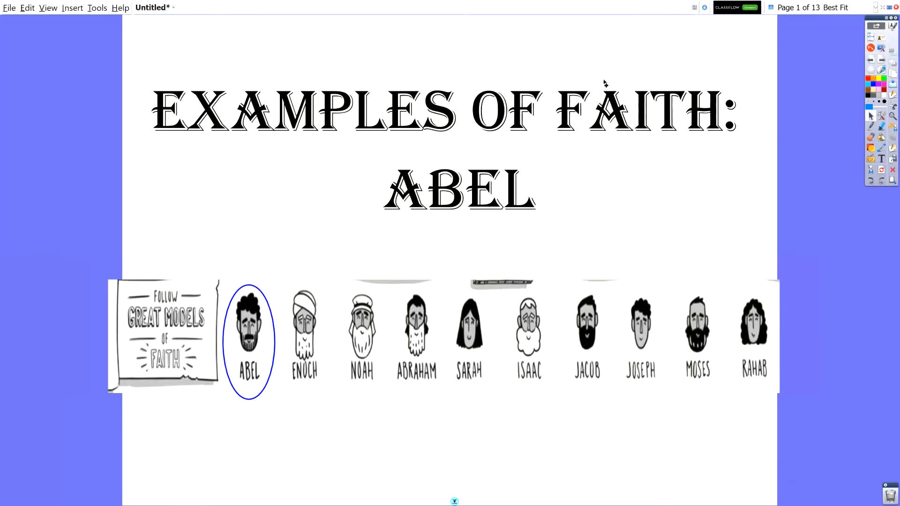
pyautogui.moveTo(792, 165)
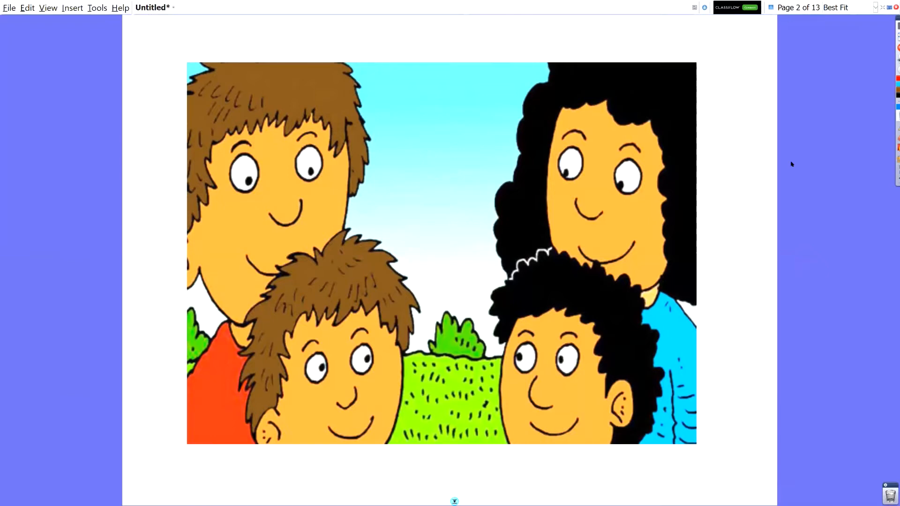
pyautogui.moveTo(510, 482)
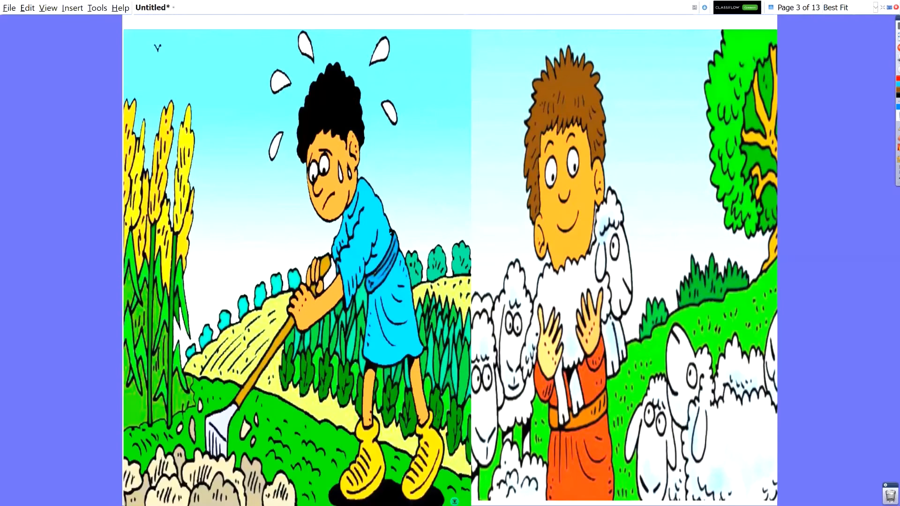
pyautogui.moveTo(271, 193)
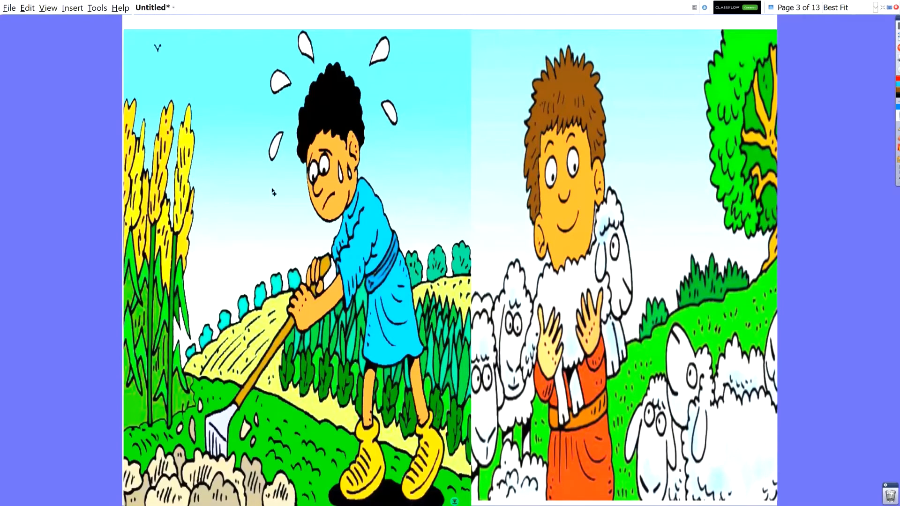
pyautogui.moveTo(484, 184)
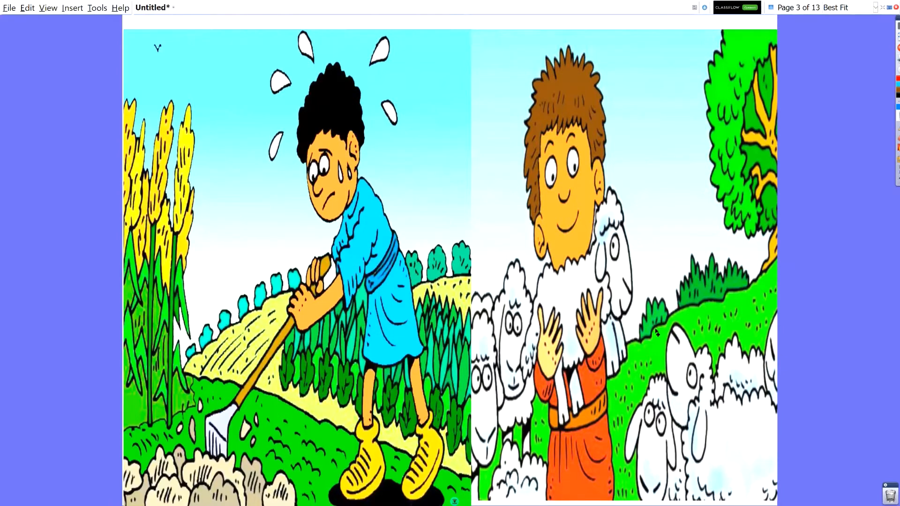
pyautogui.moveTo(638, 257)
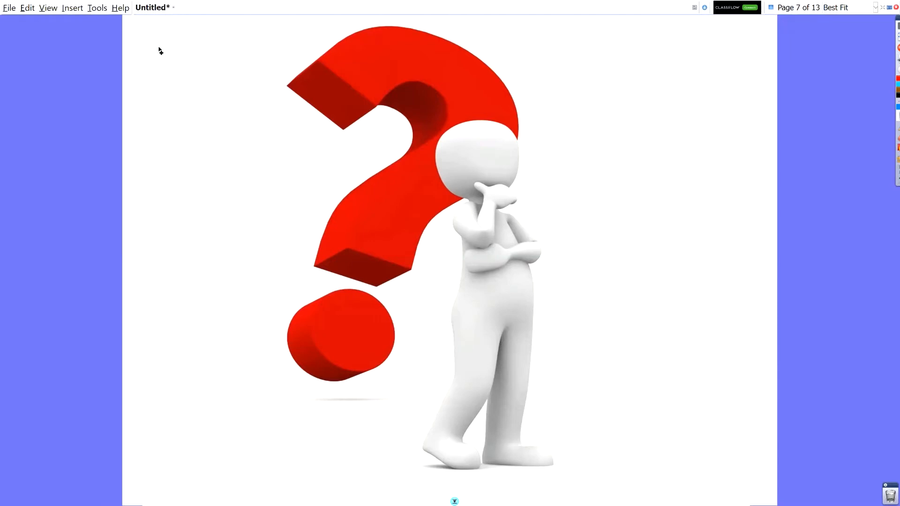
# Advance the flipchart to page 8, showing 'Abel gave his best to God with a happy and willing heart.'.
pyautogui.click(453, 502)
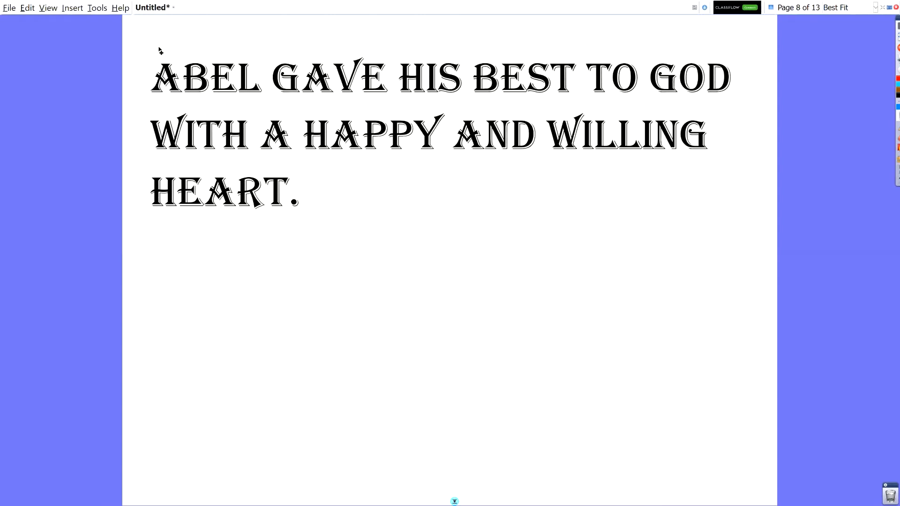
pyautogui.moveTo(159, 49)
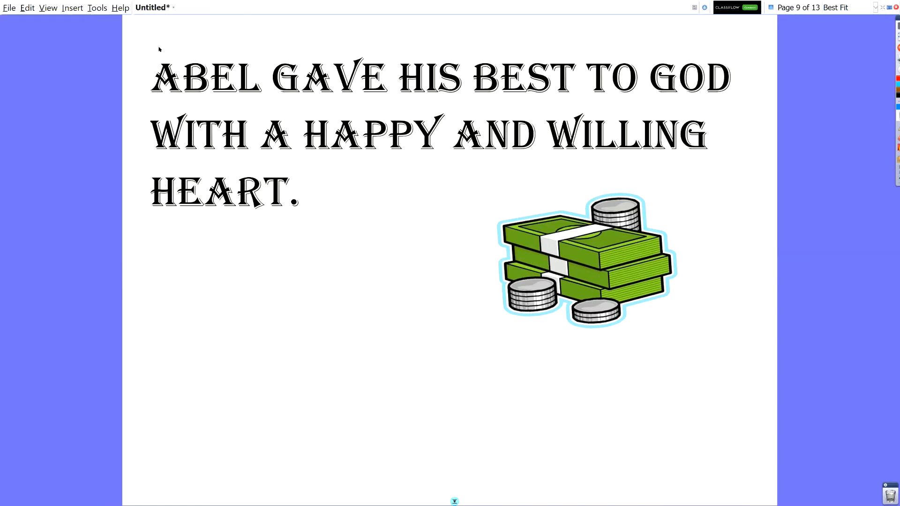
pyautogui.moveTo(695, 300)
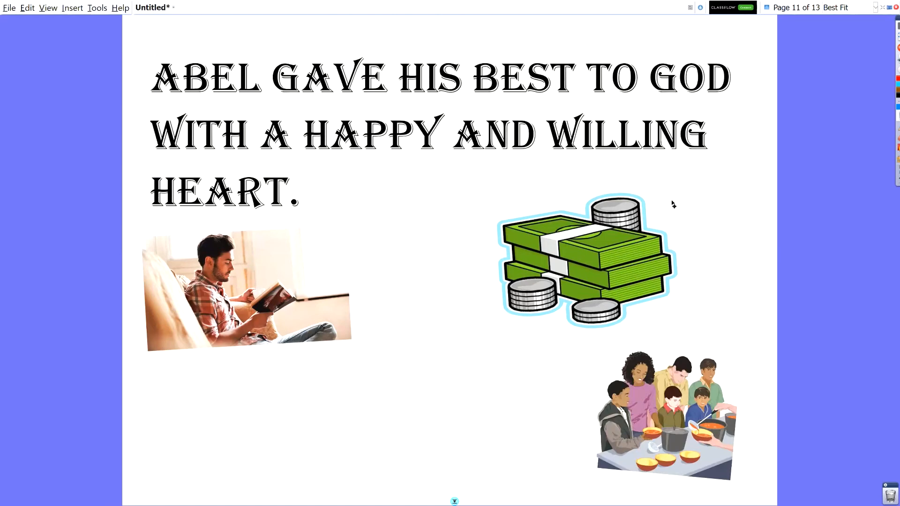
pyautogui.moveTo(655, 444)
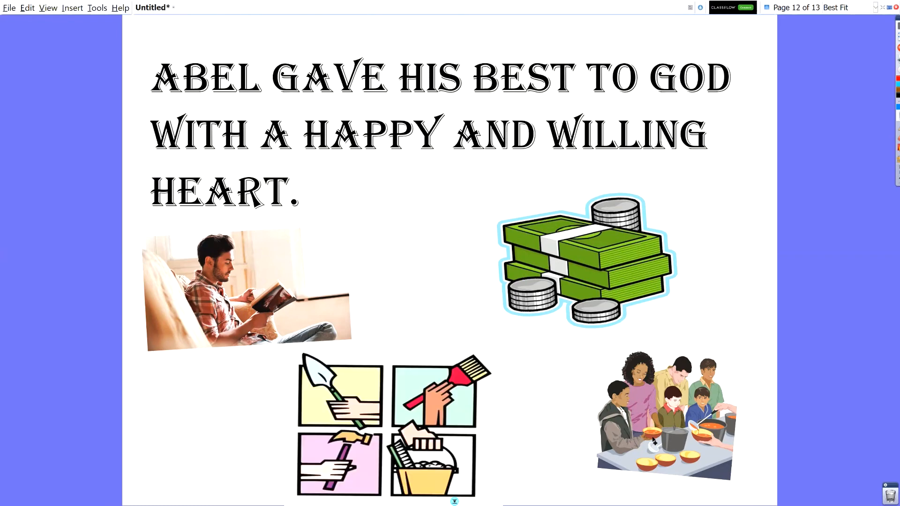
pyautogui.moveTo(517, 448)
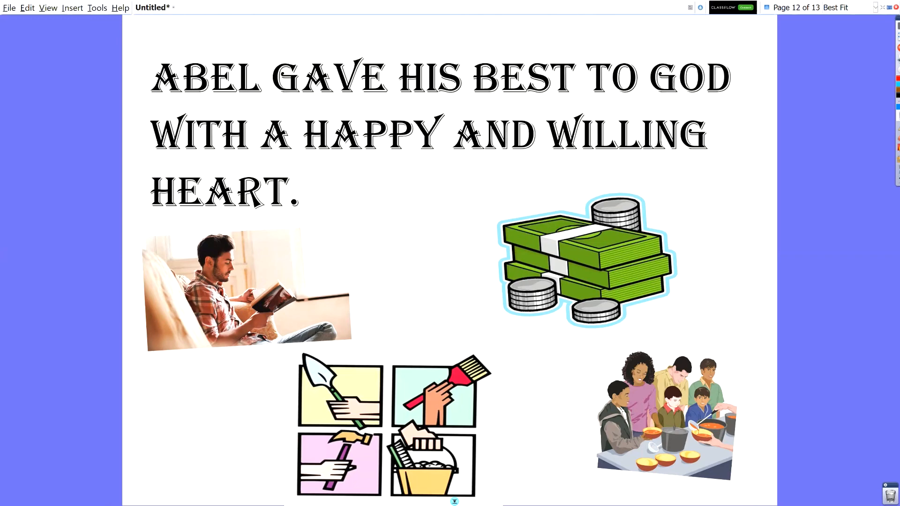
pyautogui.moveTo(383, 405)
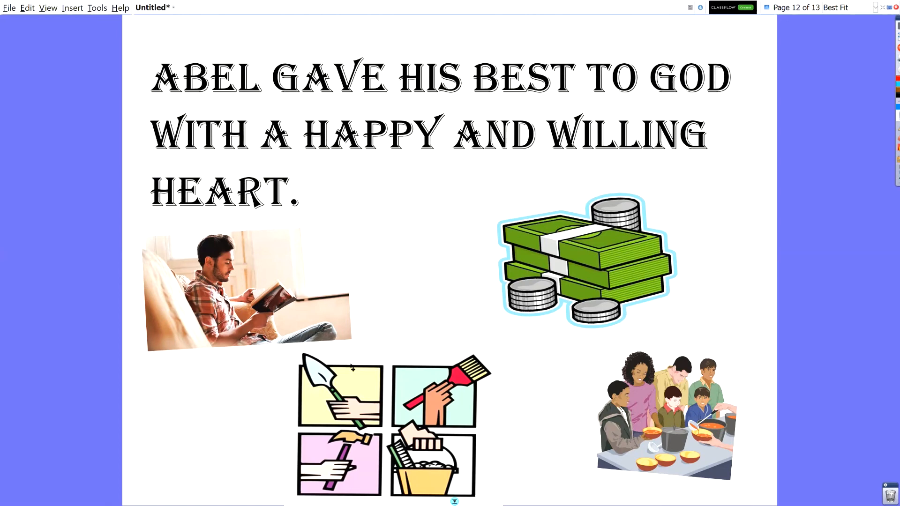
pyautogui.moveTo(413, 269)
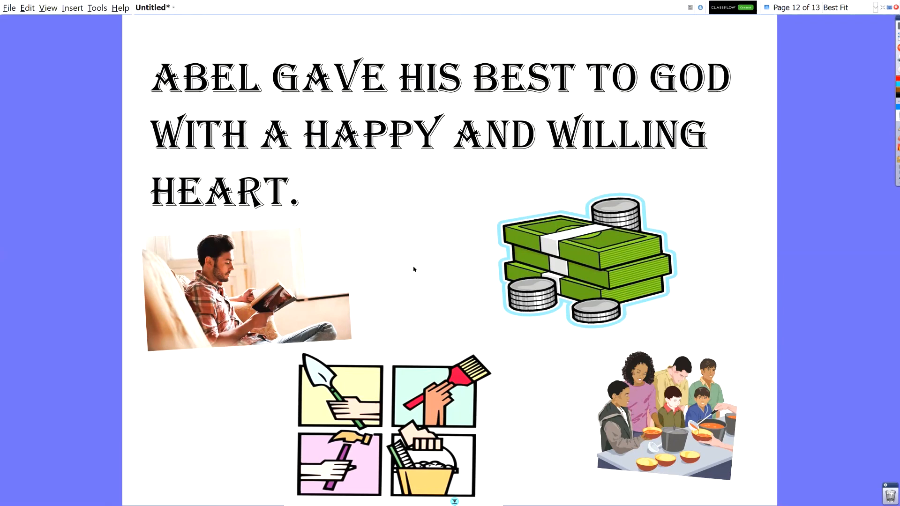
pyautogui.click(549, 136)
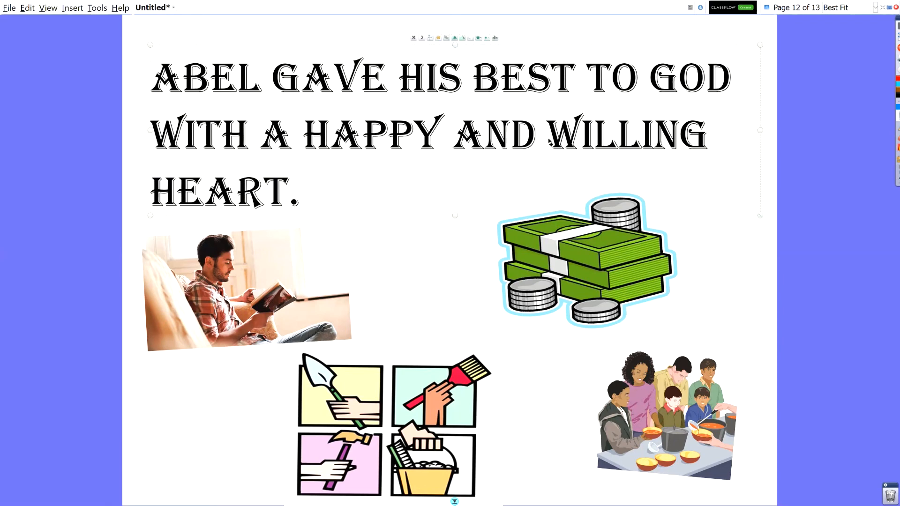
pyautogui.moveTo(579, 138)
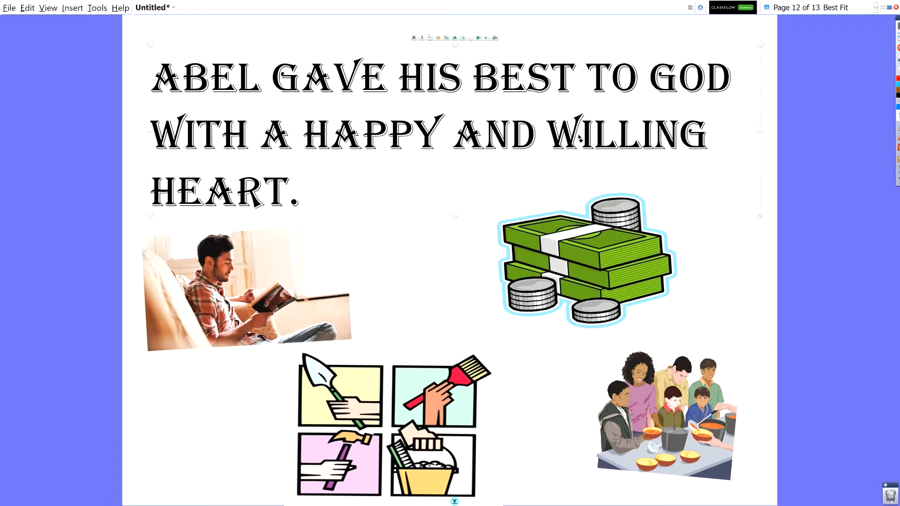